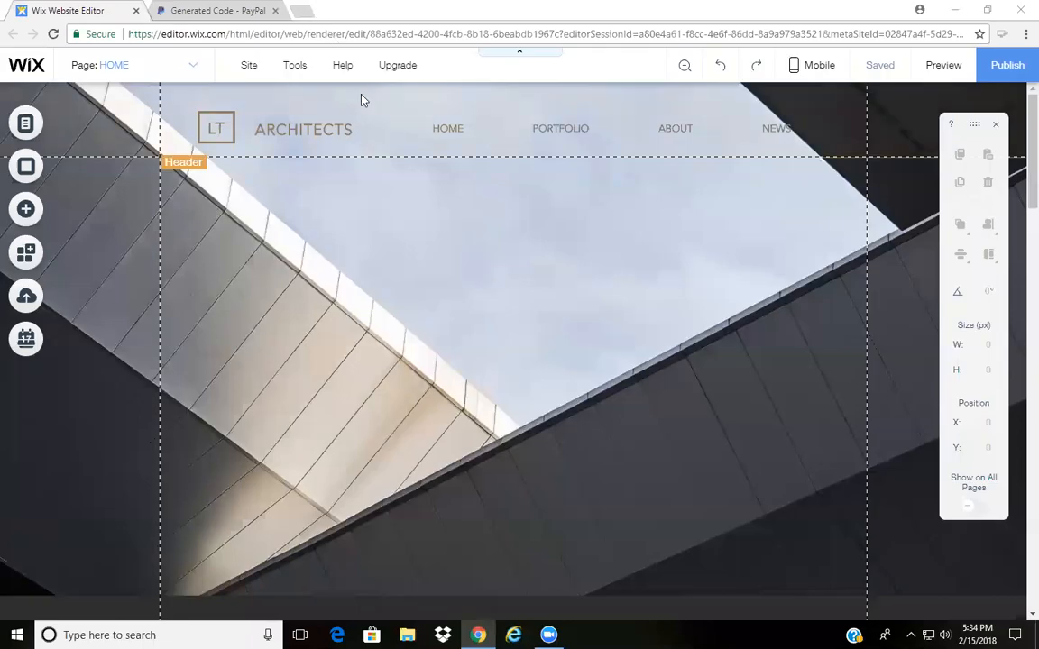
Open Add > More and choose the HTML Code item under Embeds
{"action": "left_click", "coordinate": [467, 275]}
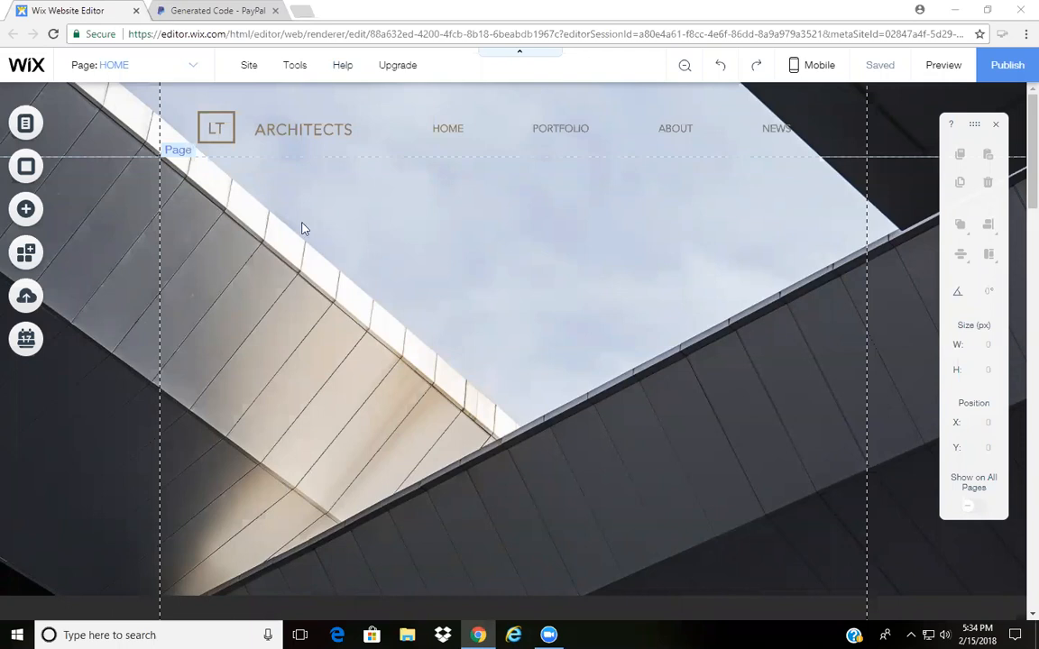
{"action": "mouse_move", "coordinate": [349, 363]}
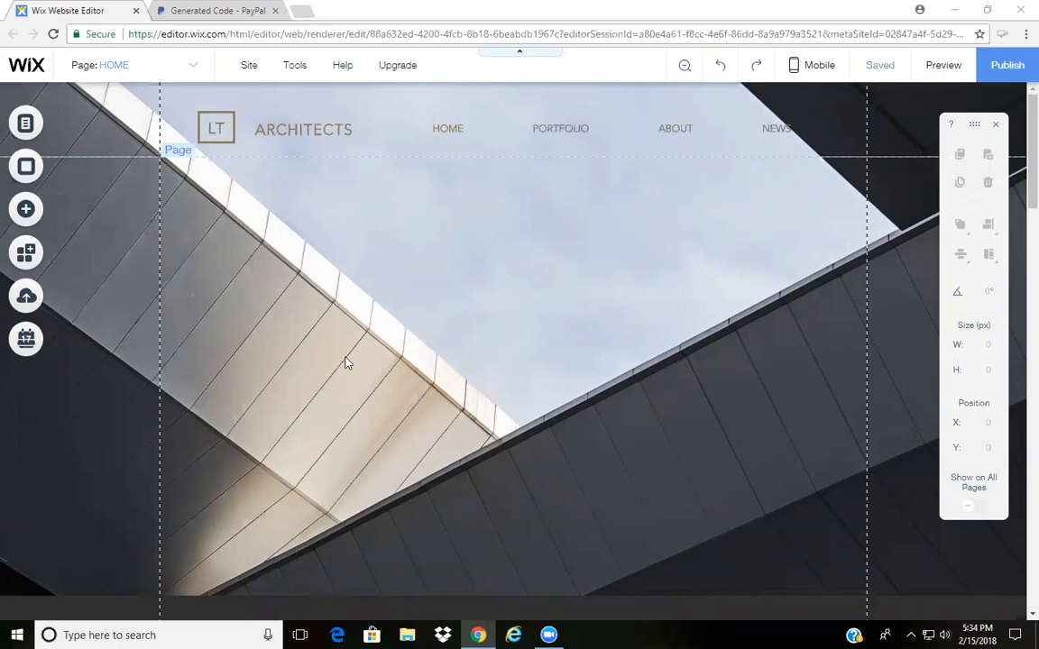
{"action": "mouse_move", "coordinate": [189, 219]}
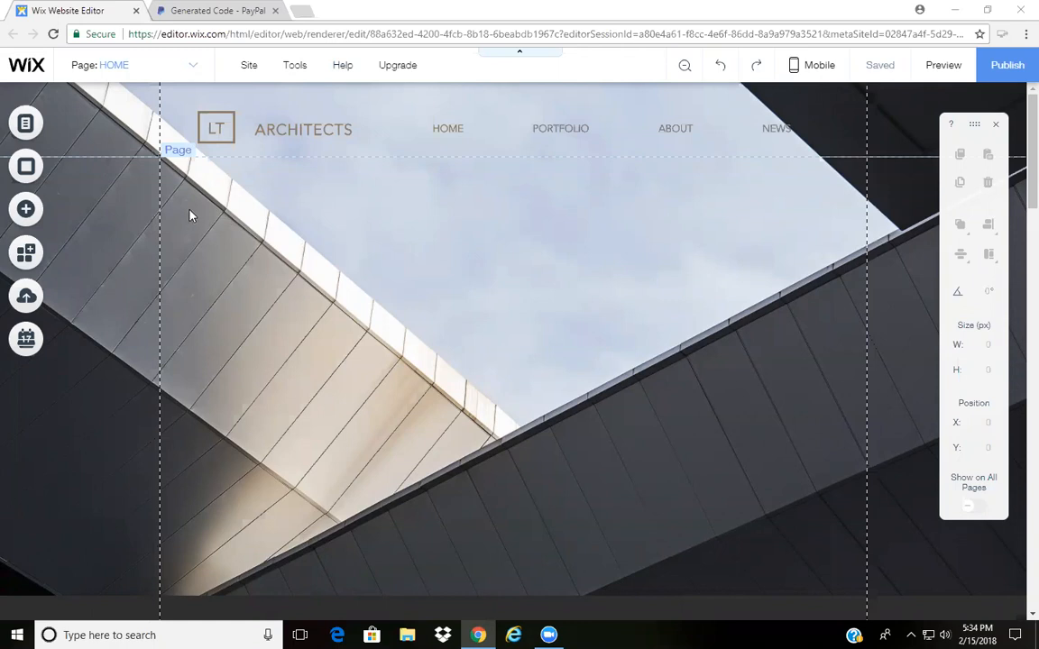
{"action": "mouse_move", "coordinate": [404, 173]}
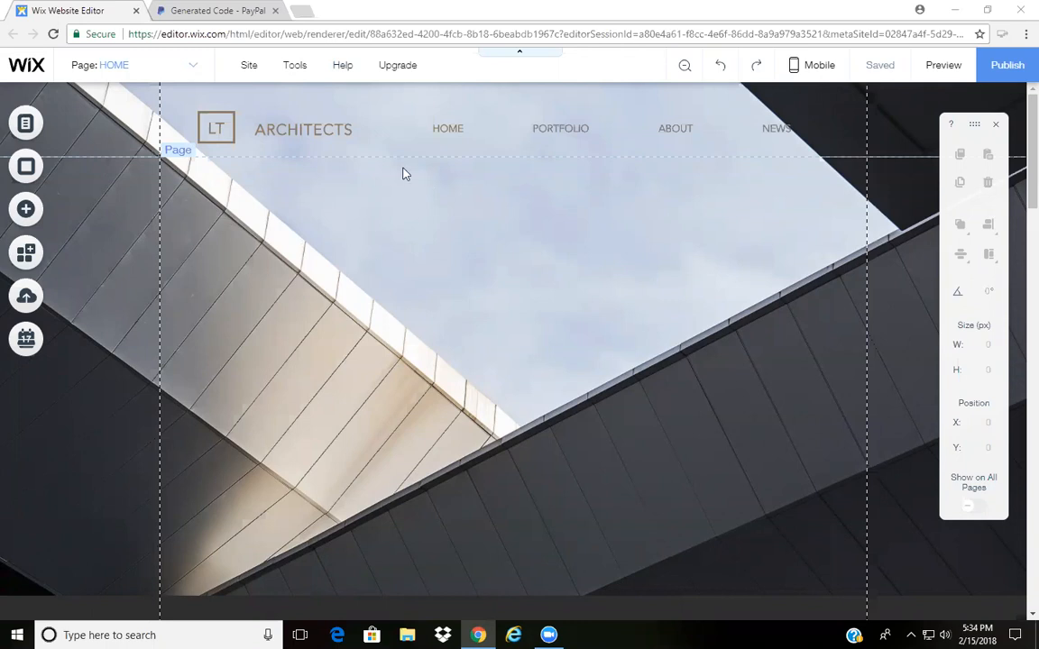
{"action": "mouse_move", "coordinate": [223, 172]}
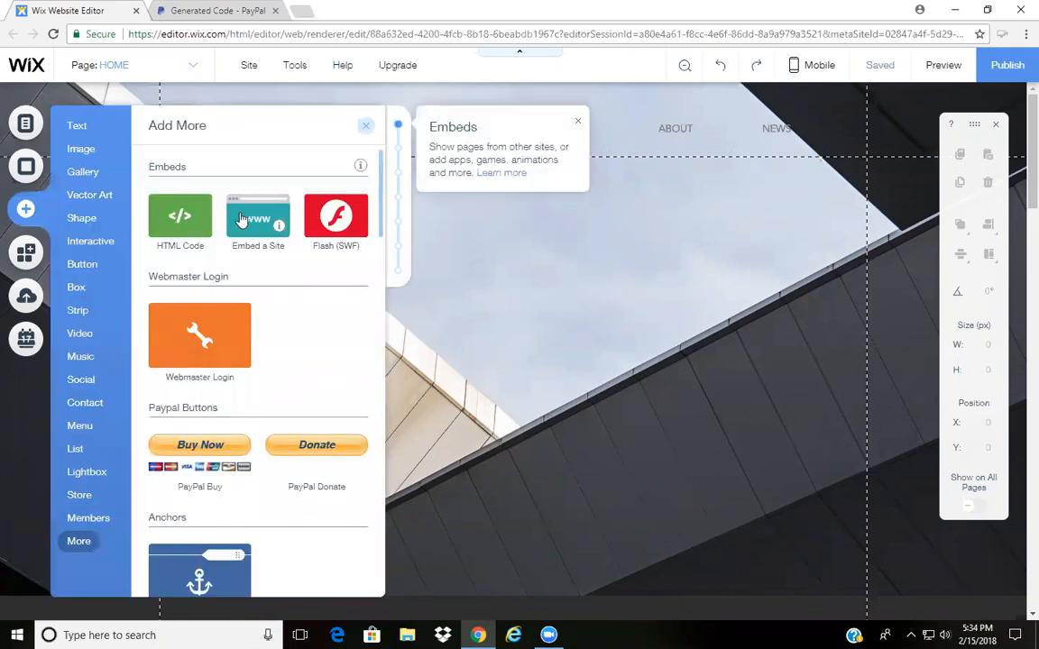
{"action": "mouse_move", "coordinate": [97, 562]}
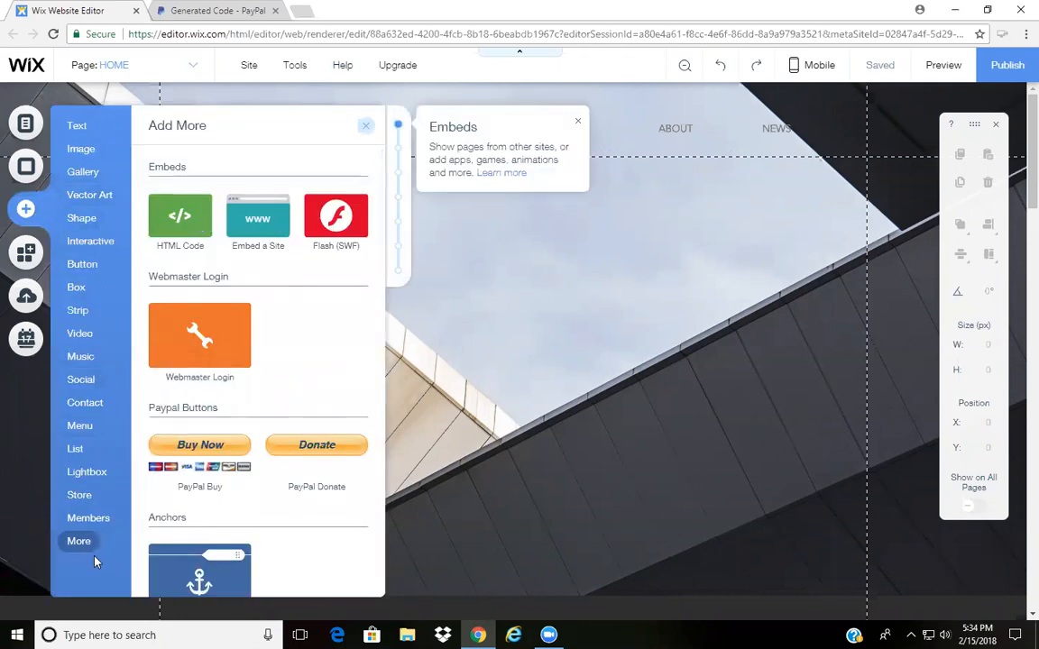
{"action": "mouse_move", "coordinate": [180, 216]}
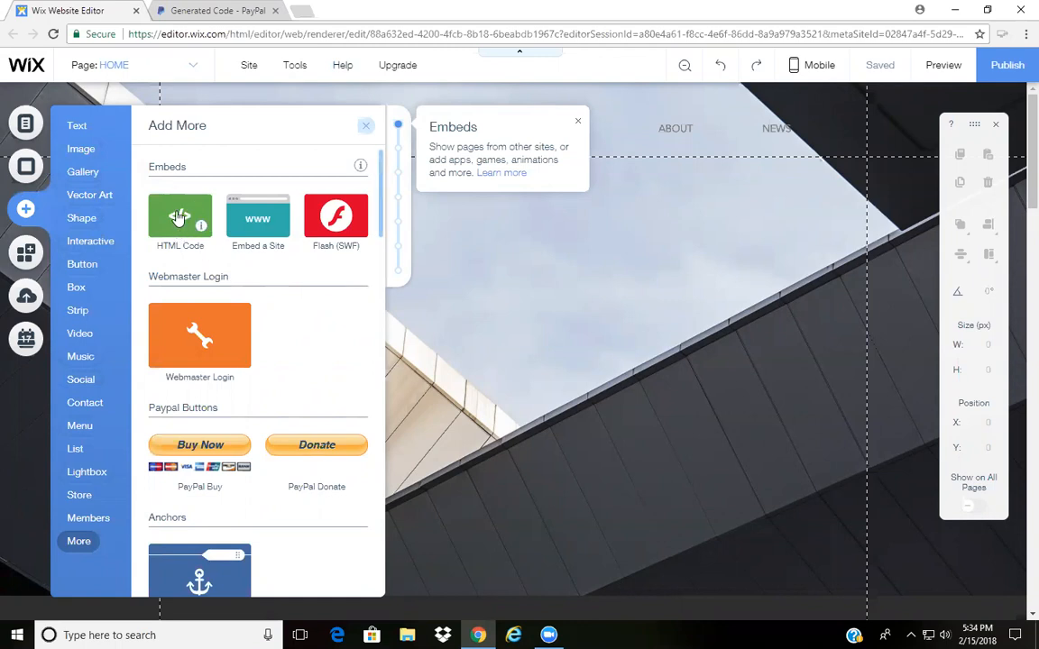
{"action": "left_click", "coordinate": [179, 216]}
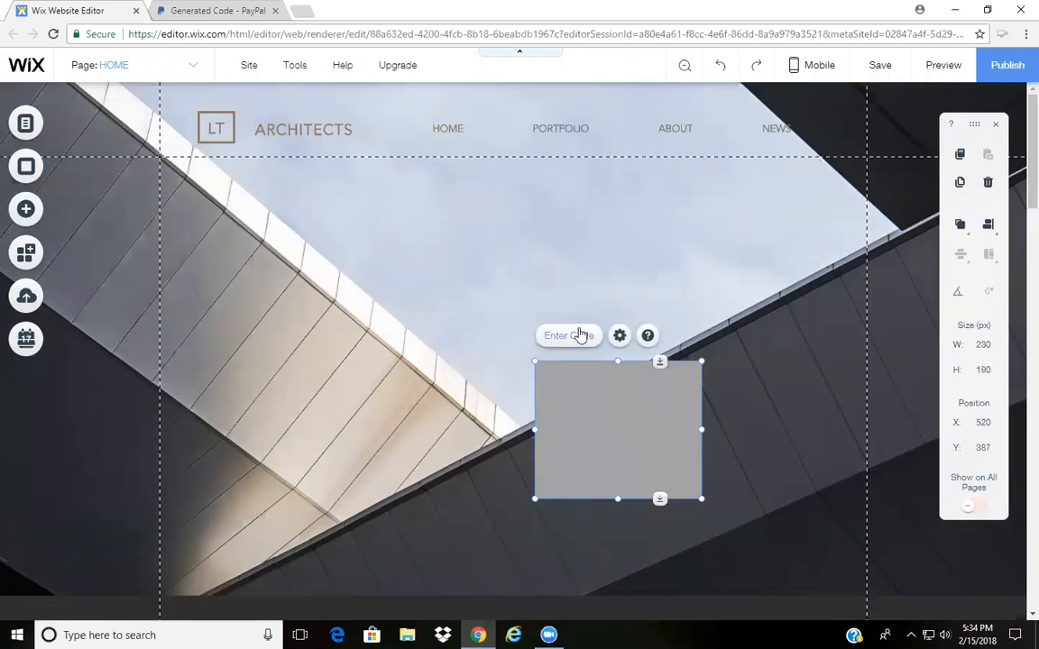
{"action": "mouse_move", "coordinate": [576, 347]}
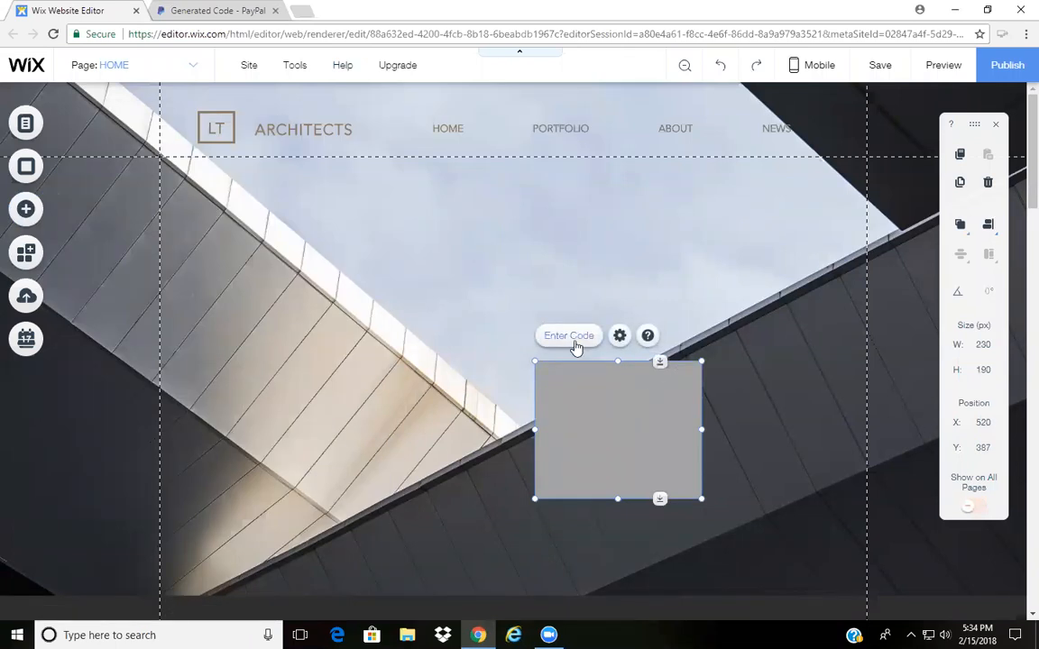
Open the HTML Code box's settings and switch to the PayPal generated code page
{"action": "left_click", "coordinate": [619, 335]}
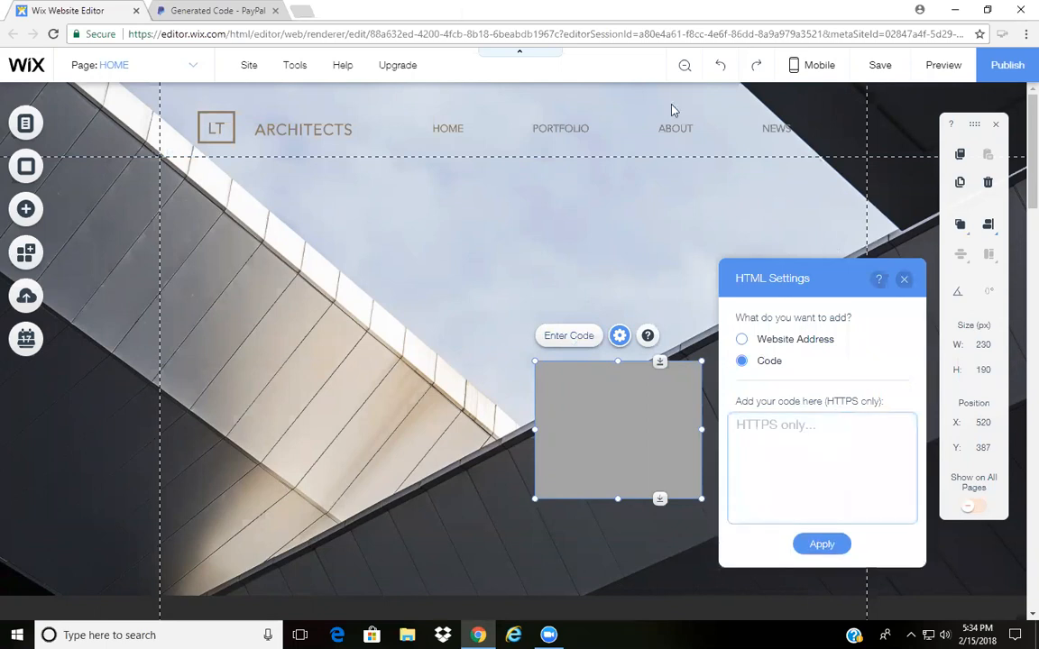
{"action": "left_click", "coordinate": [216, 9]}
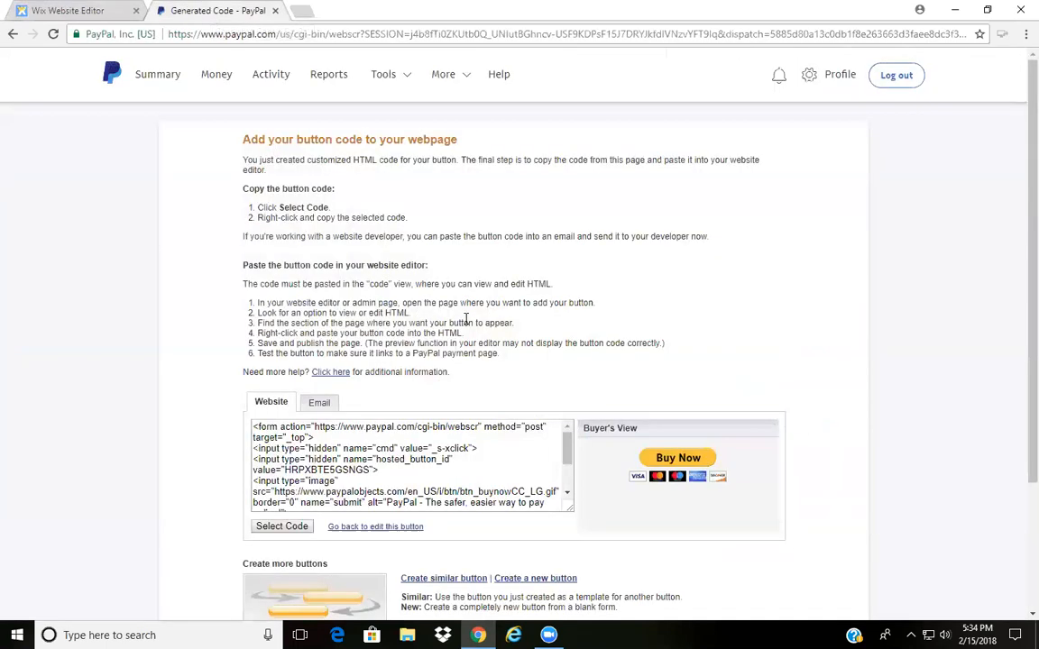
{"action": "mouse_move", "coordinate": [207, 437]}
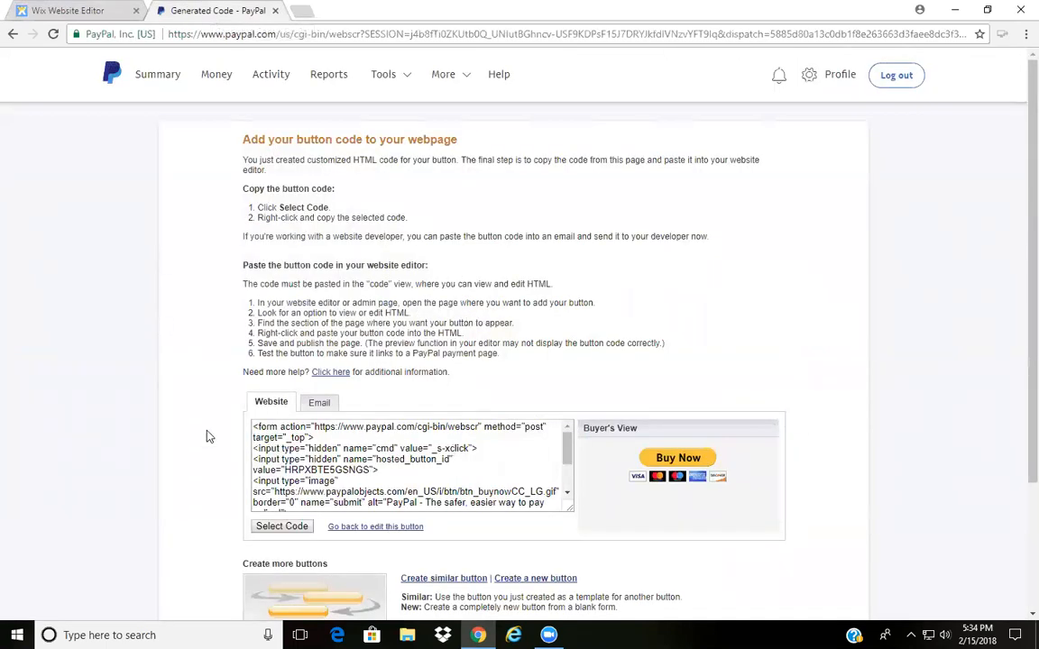
Select all of PayPal's generated Buy Now button code and return to the Wix Editor
{"action": "scroll", "scroll_direction": "down", "scroll_amount": 3}
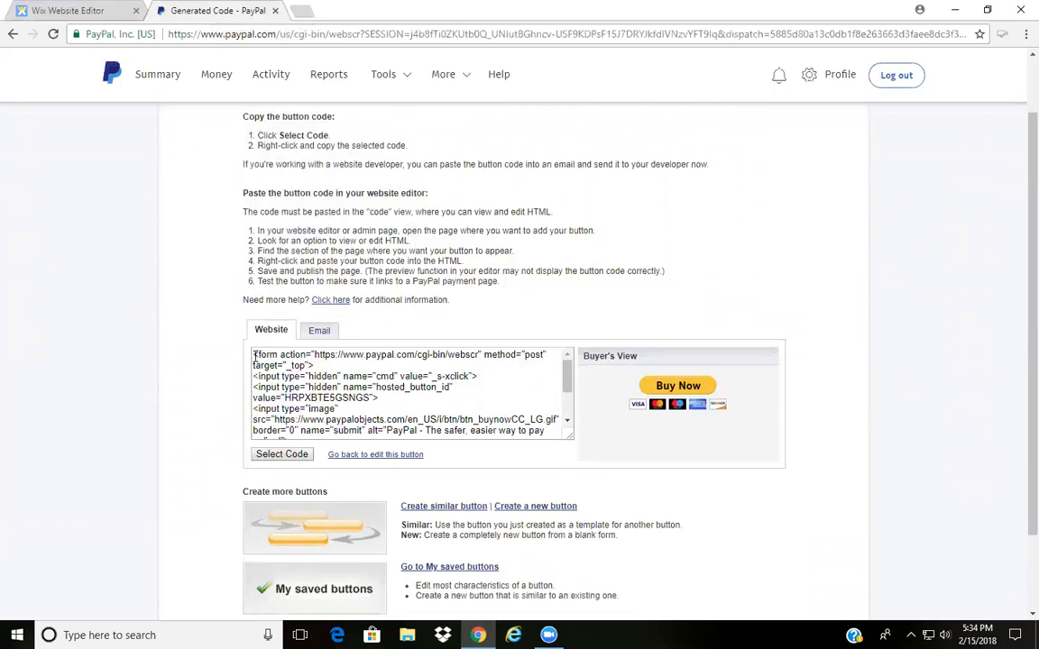
{"action": "left_click", "coordinate": [281, 453]}
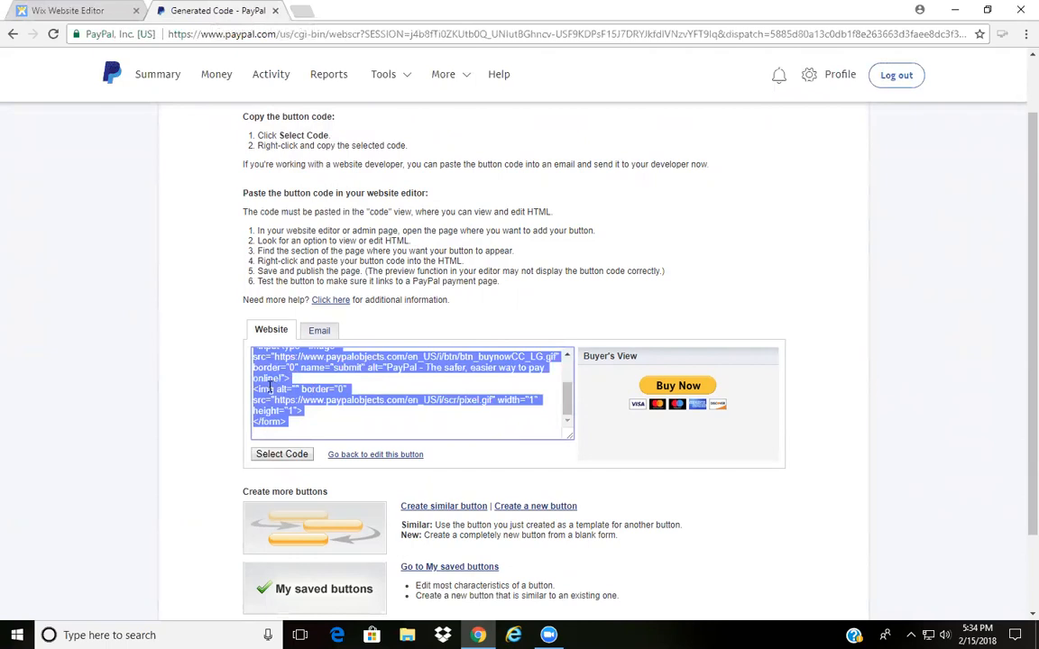
{"action": "left_click", "coordinate": [77, 10]}
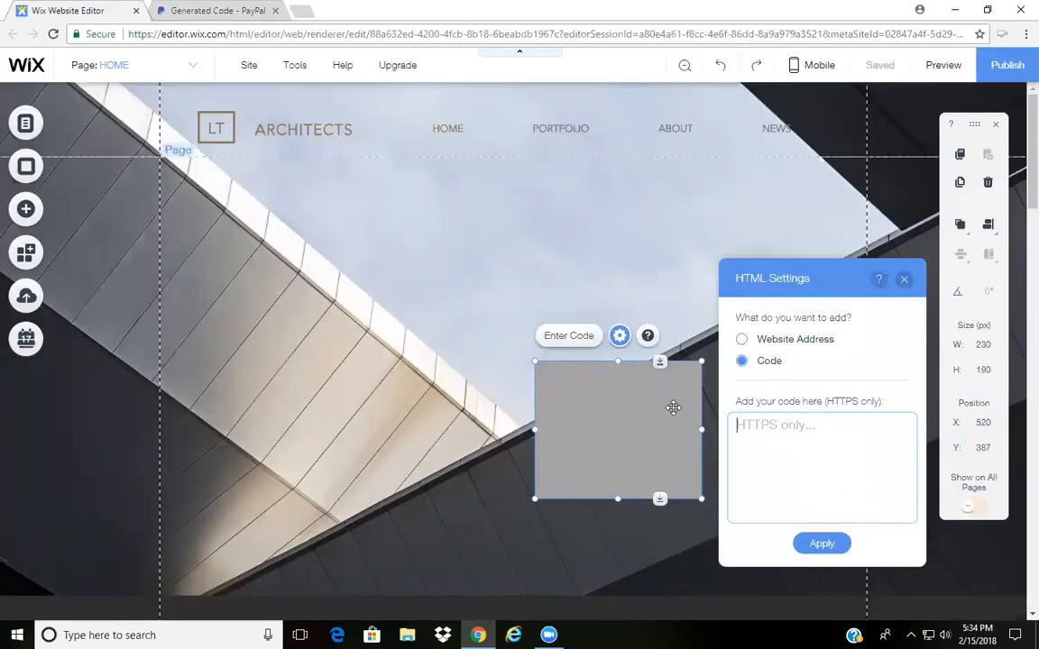
Paste and apply the PayPal code, then shrink the embed to 183×69
{"action": "right_click", "coordinate": [822, 464]}
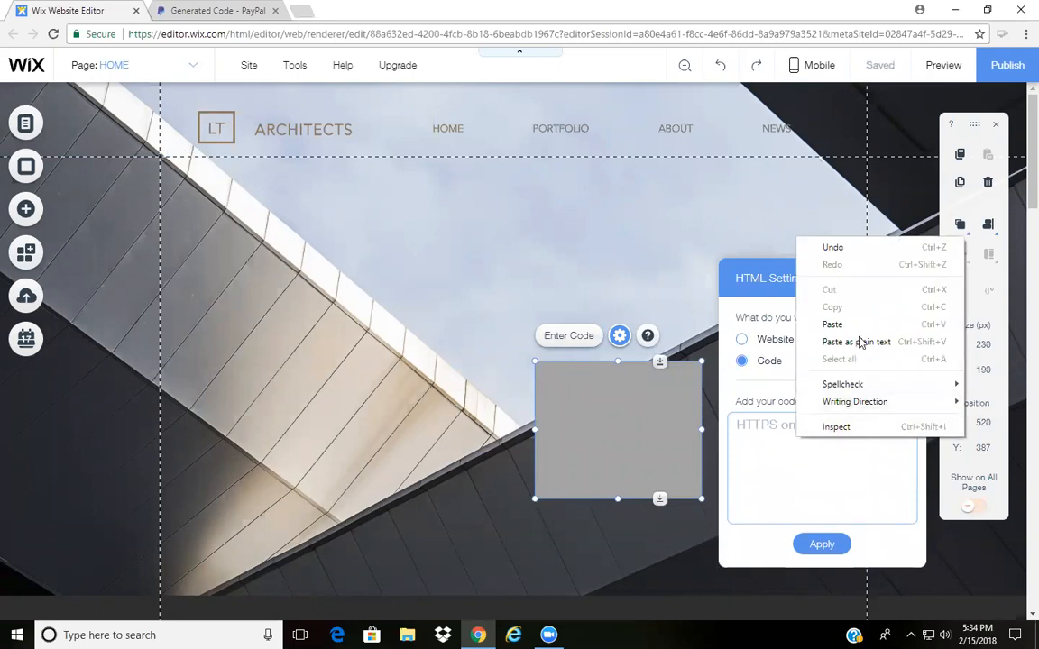
{"action": "left_click", "coordinate": [832, 324]}
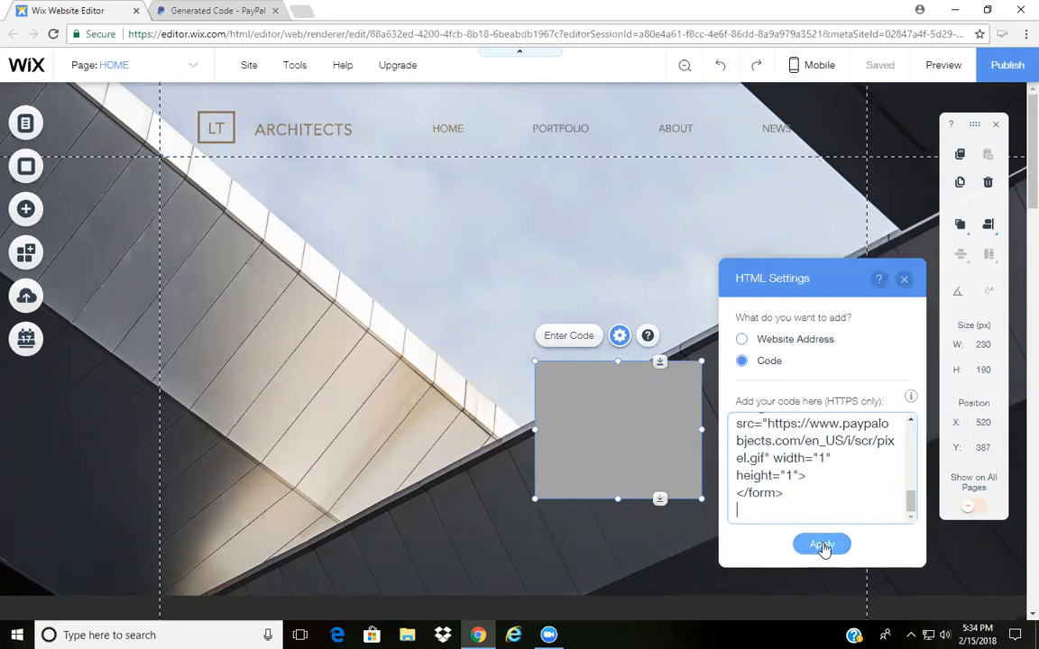
{"action": "left_click", "coordinate": [821, 546]}
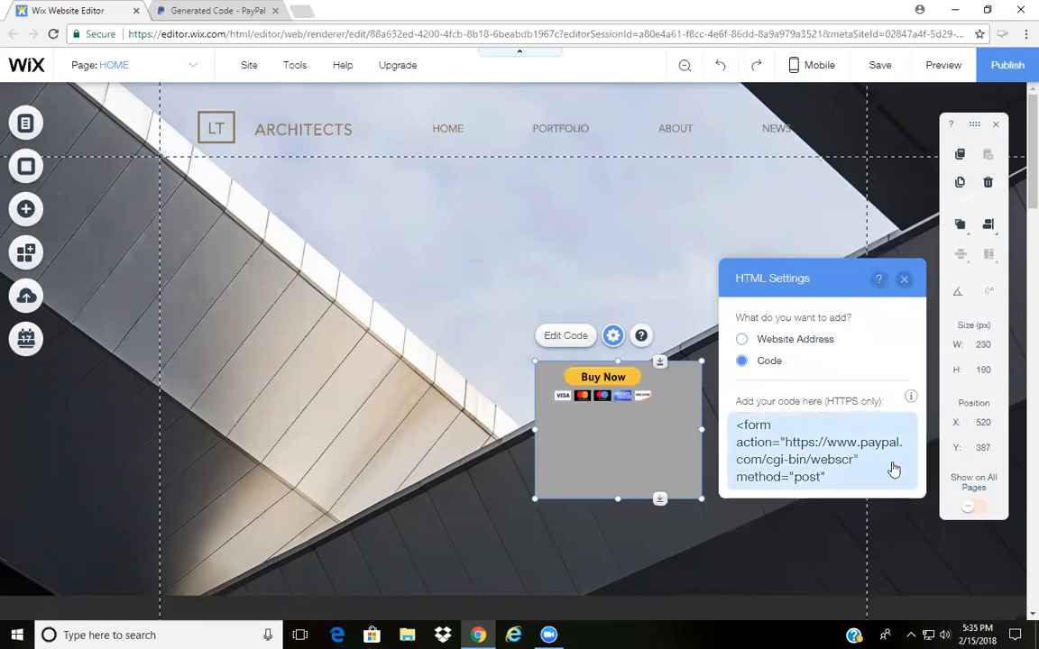
{"action": "left_click", "coordinate": [904, 279]}
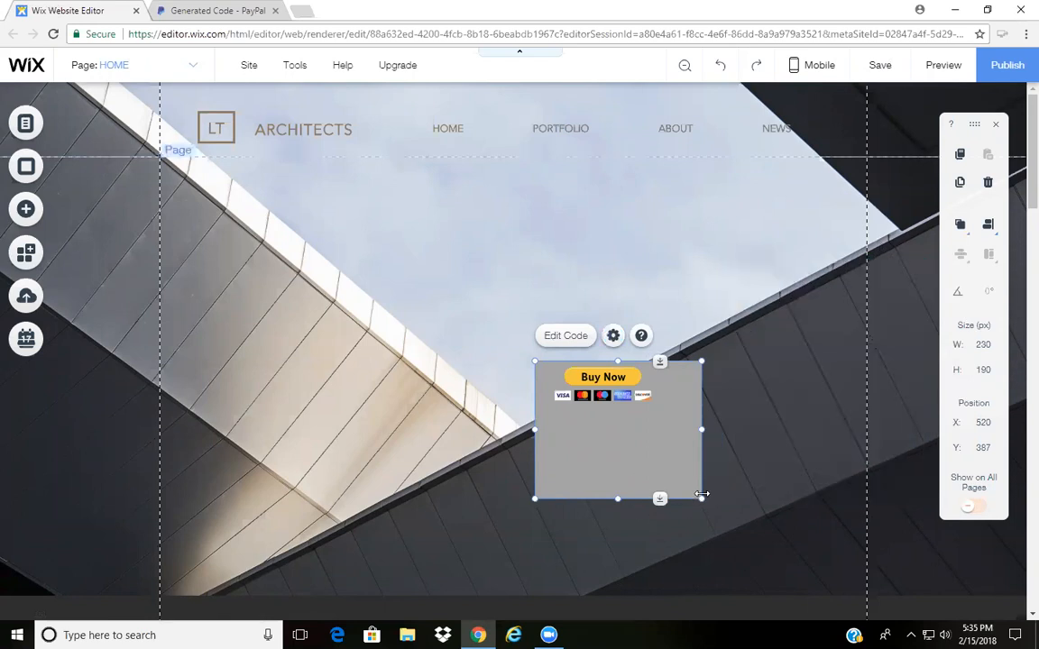
{"action": "left_click_drag", "start_coordinate": [701, 499], "coordinate": [665, 412]}
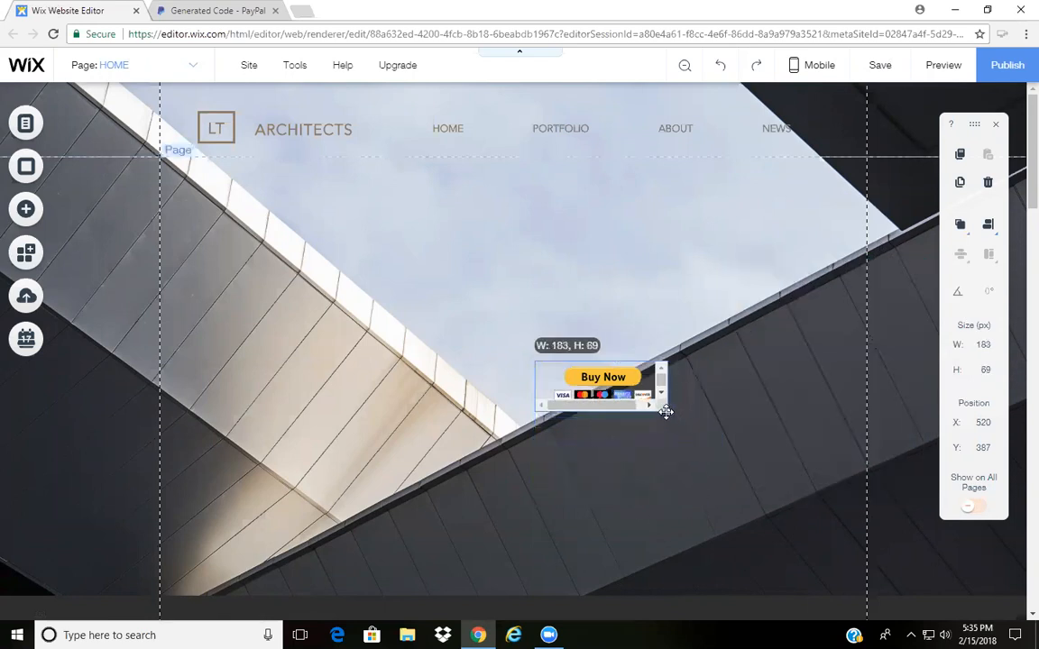
{"action": "left_click", "coordinate": [627, 516]}
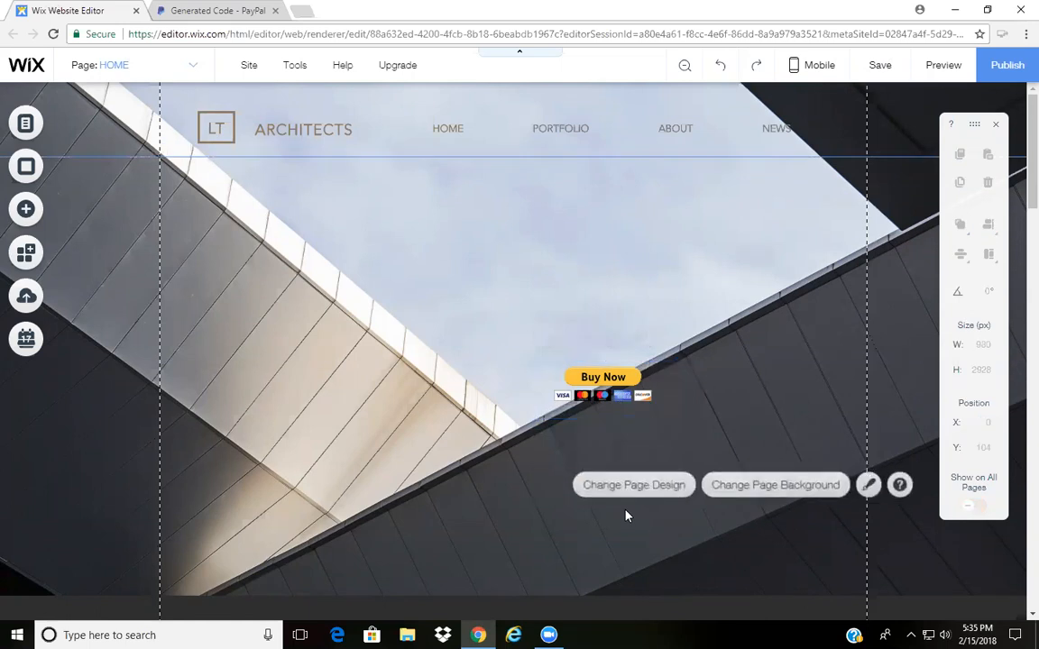
{"action": "mouse_move", "coordinate": [454, 323]}
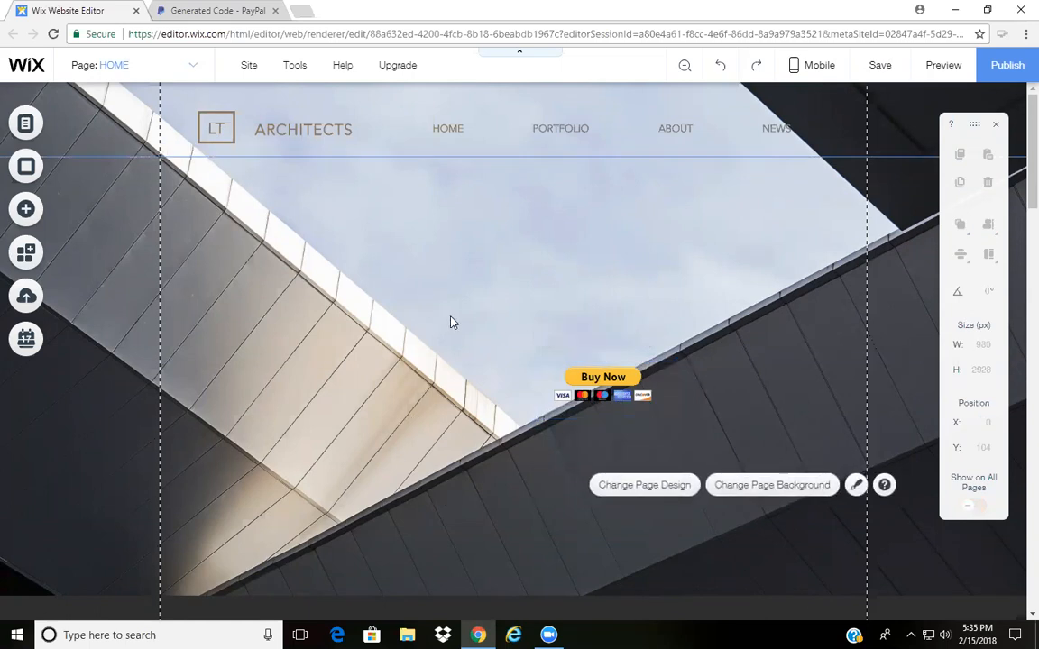
{"action": "mouse_move", "coordinate": [277, 285]}
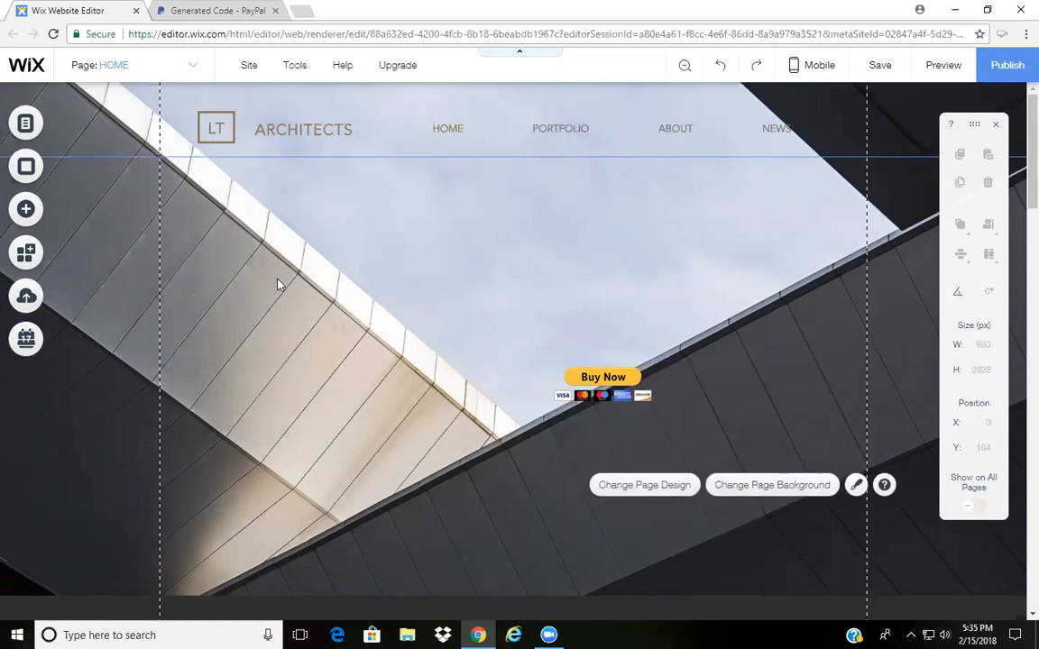
{"action": "mouse_move", "coordinate": [535, 253]}
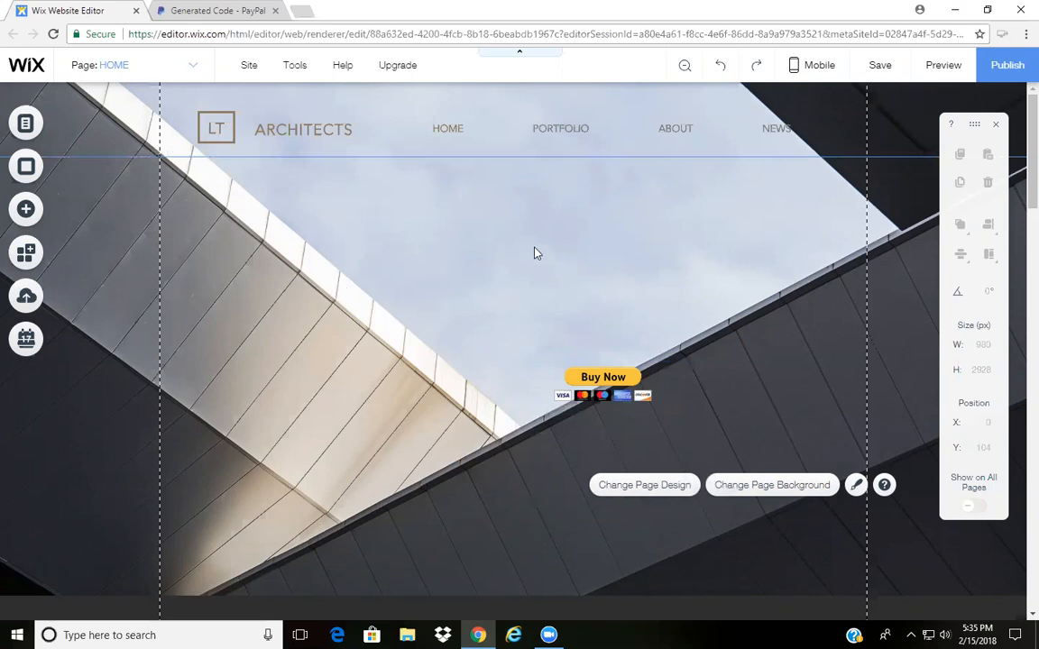
{"action": "mouse_move", "coordinate": [821, 224]}
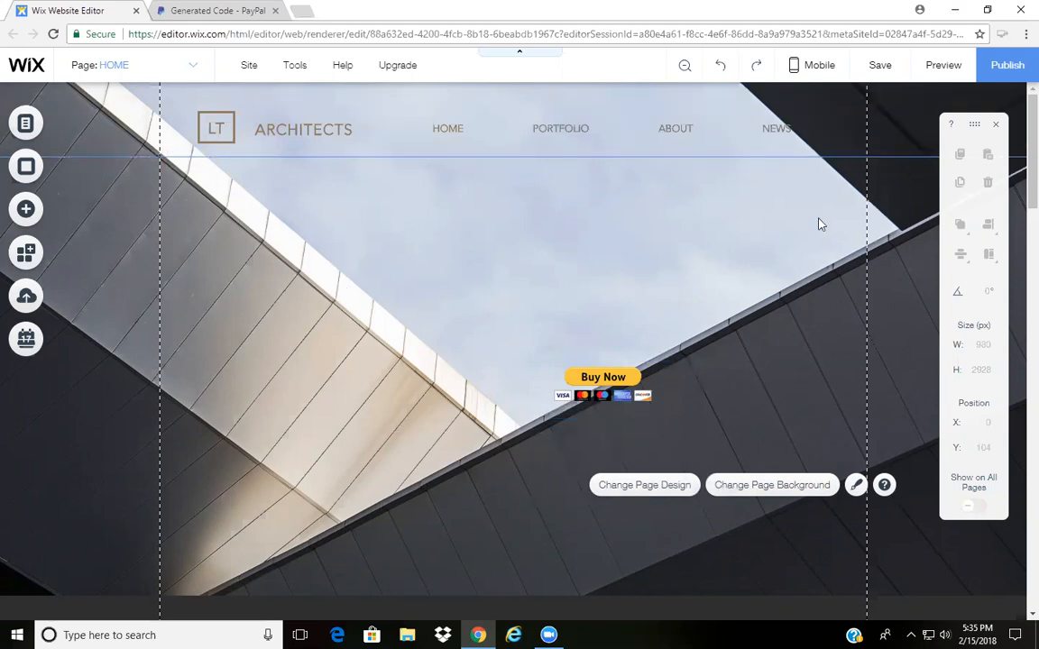
{"action": "mouse_move", "coordinate": [746, 242]}
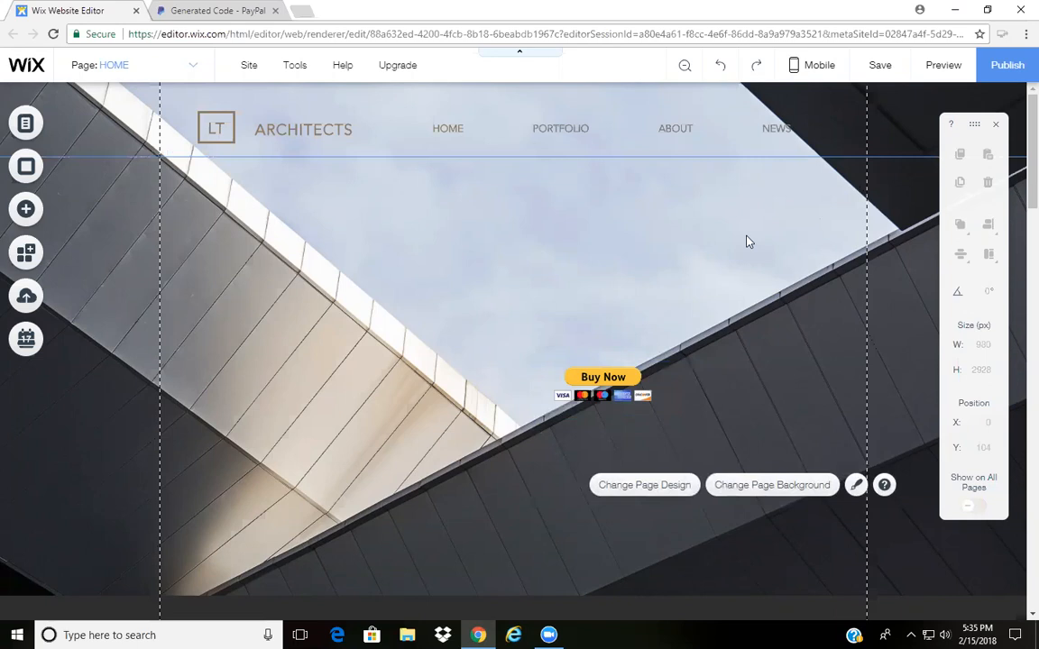
Save the site and wait until the top bar shows Saved
{"action": "left_click", "coordinate": [879, 64]}
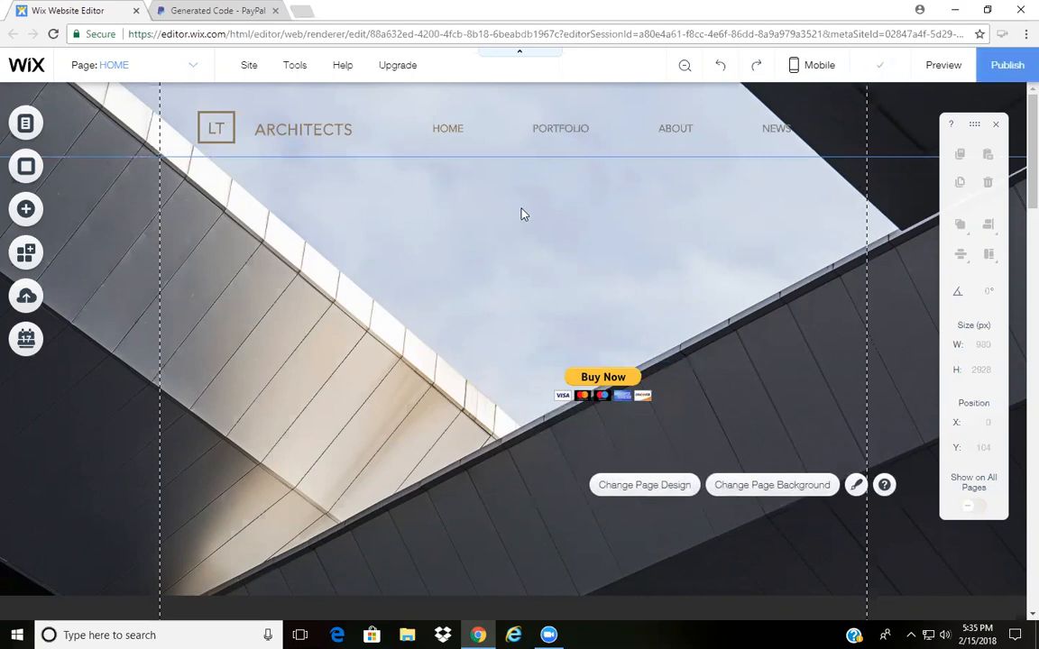
{"action": "mouse_move", "coordinate": [331, 440]}
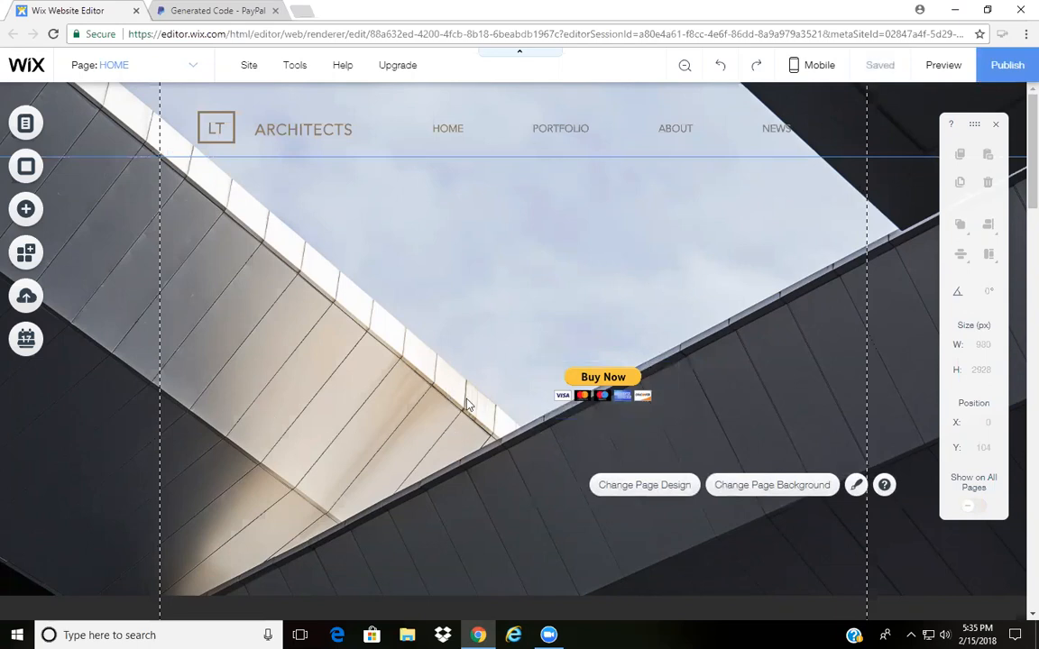
{"action": "mouse_move", "coordinate": [664, 124]}
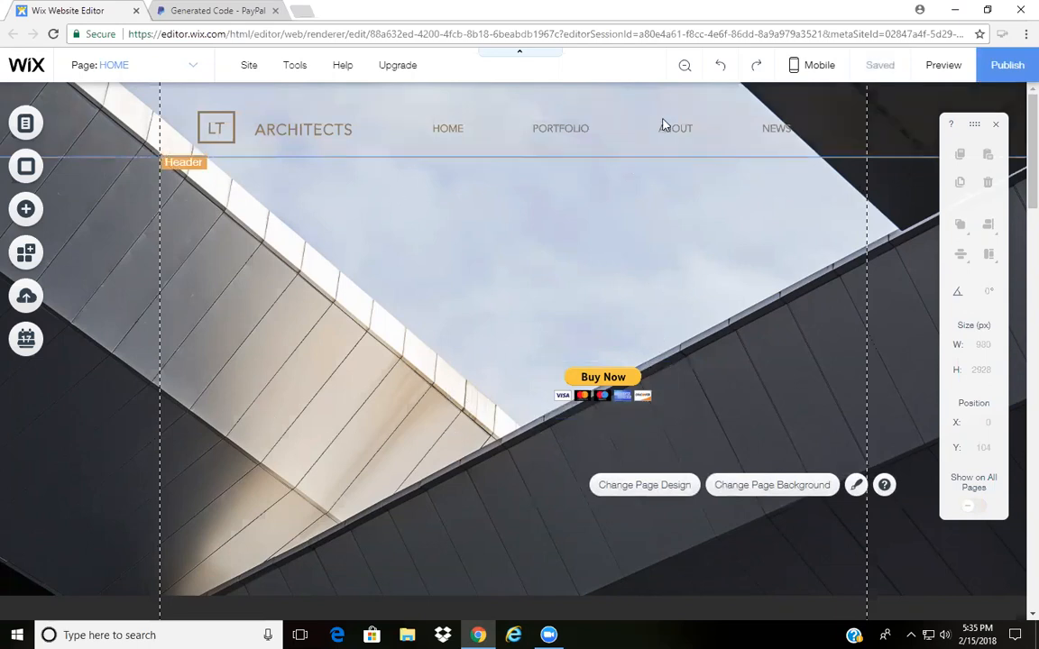